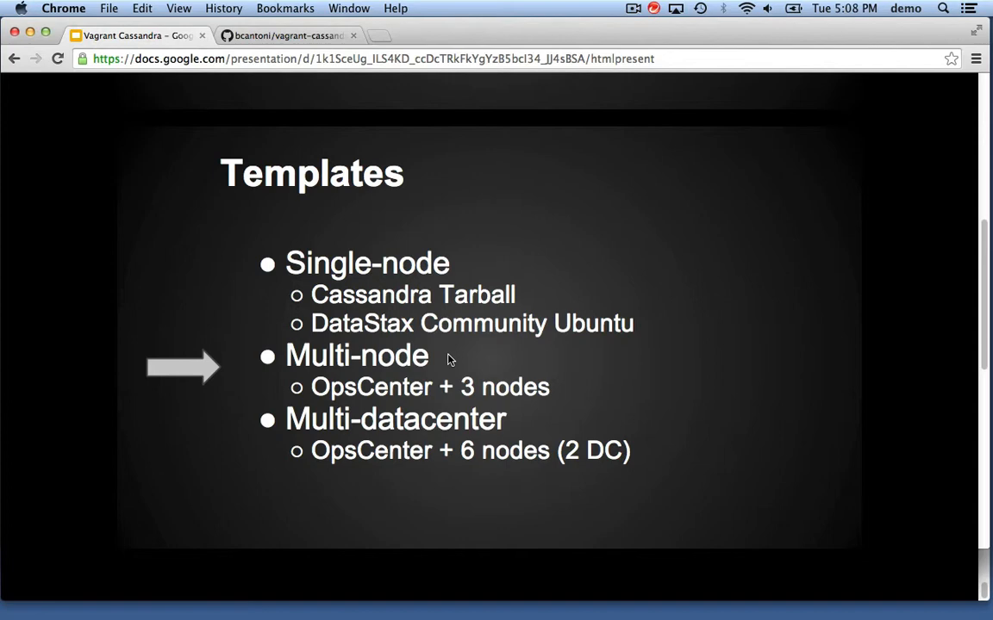
Switch from the Templates slide to the bcantoni/vagrant-cassandra GitHub tab
click(284, 35)
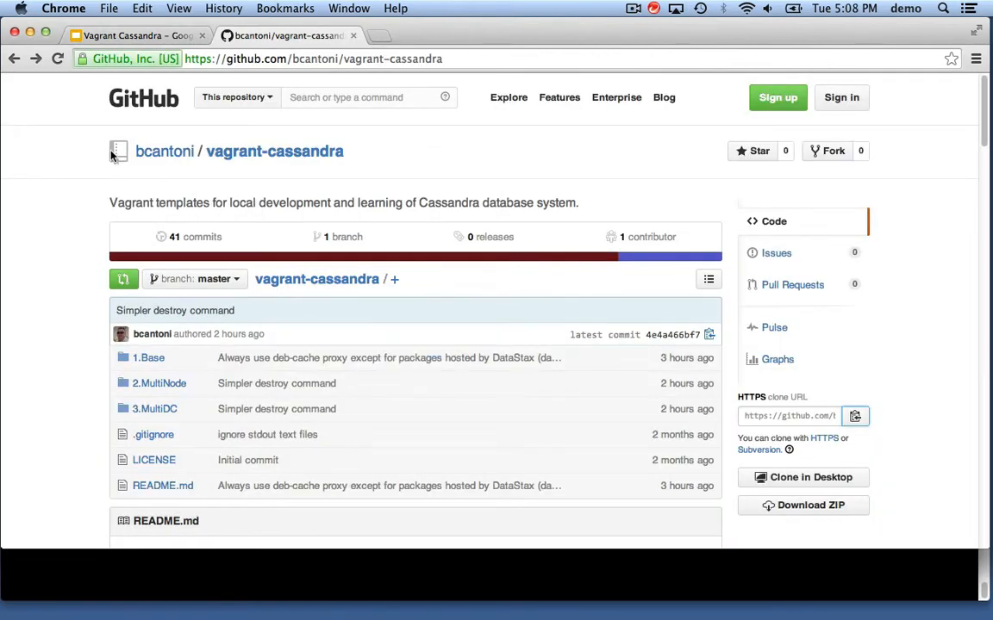
mouse_move(339, 163)
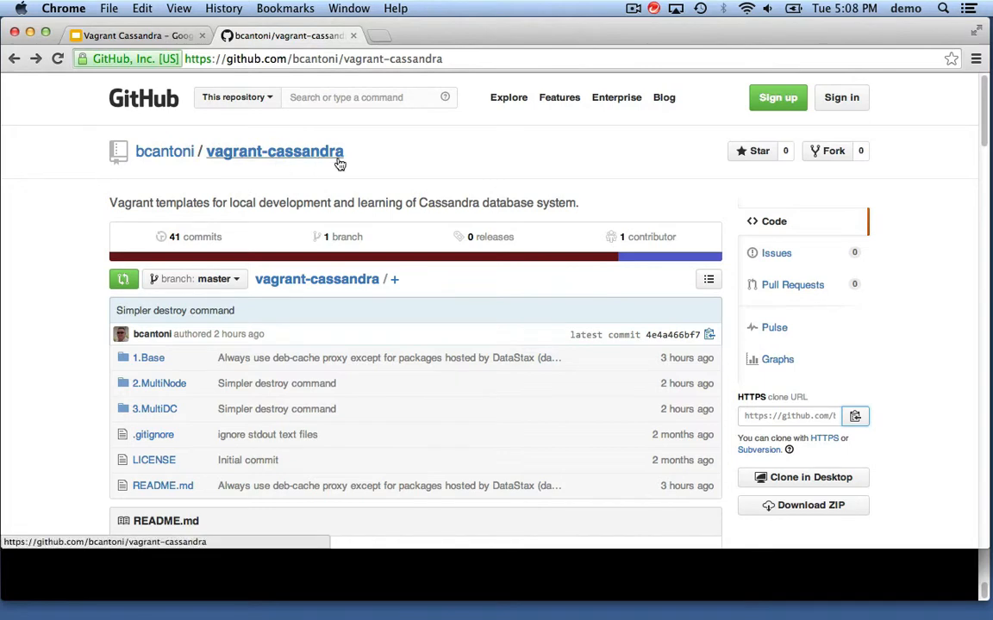
mouse_move(820, 408)
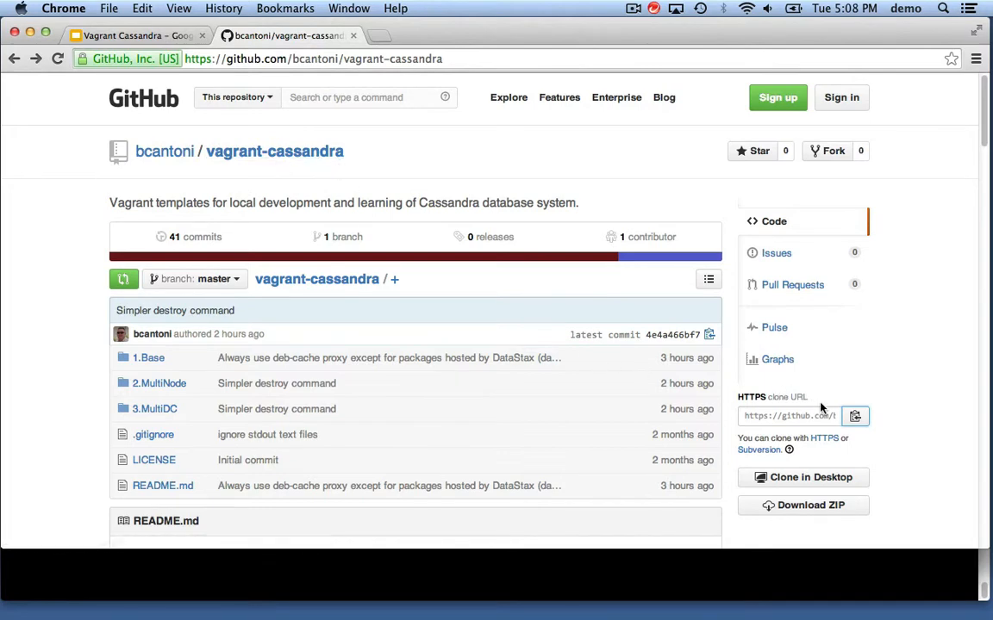
mouse_move(561, 403)
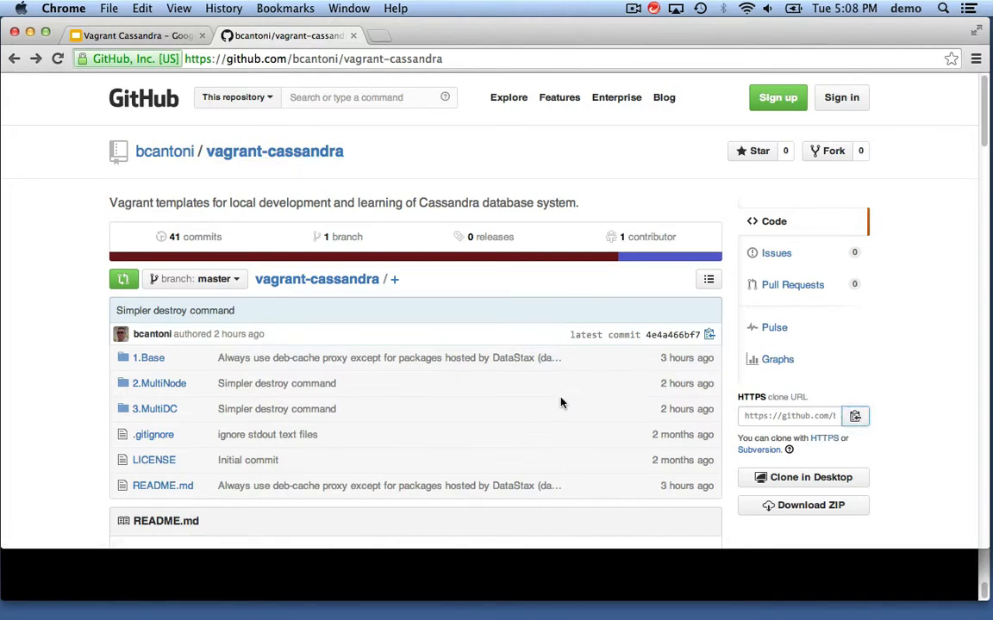
mouse_move(178, 395)
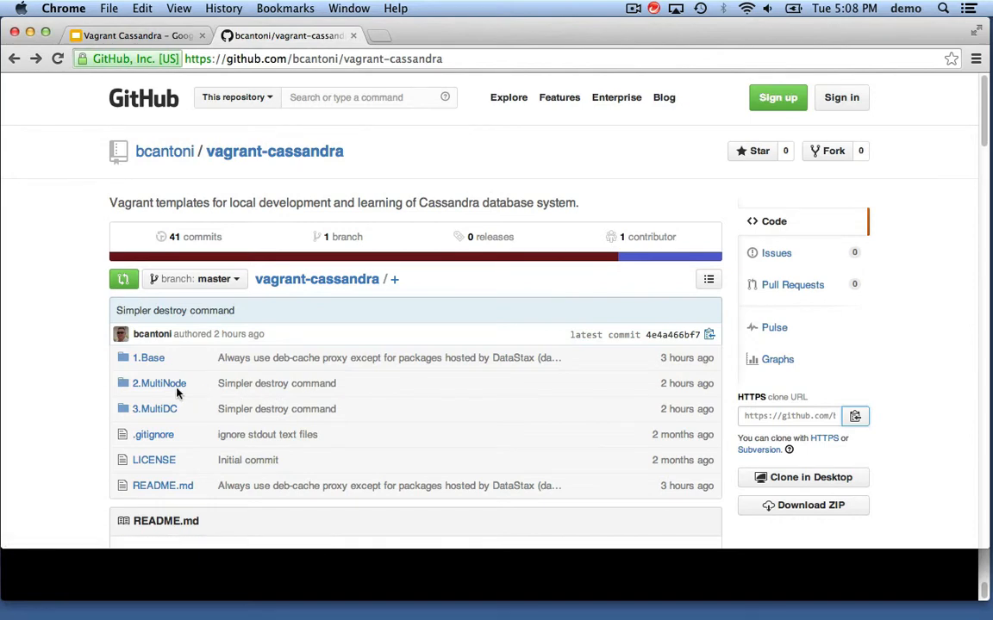
Open the 2.MultiNode folder and scroll to its 4-VM cluster README
click(158, 383)
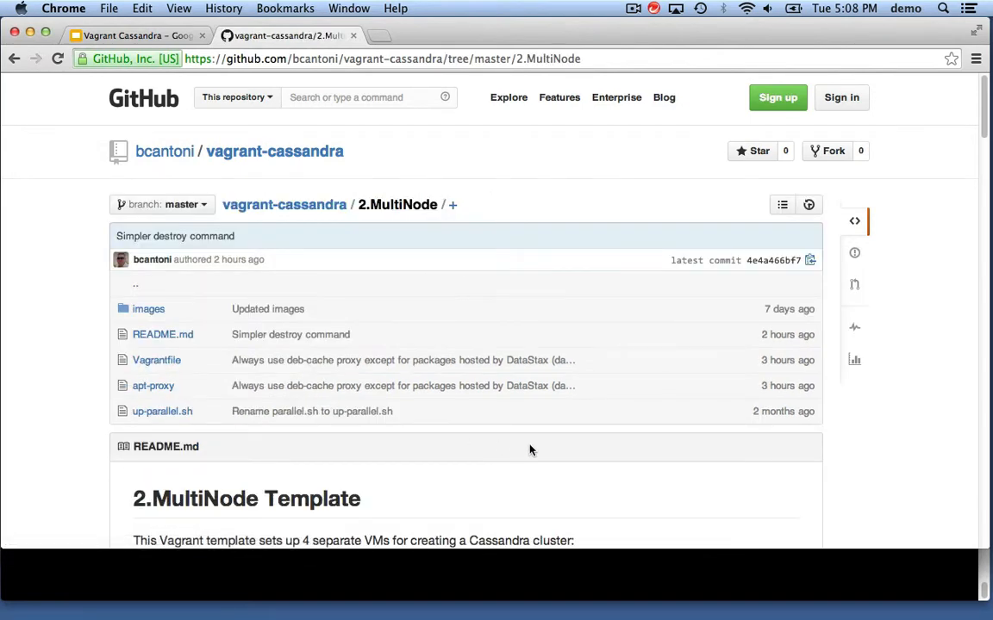
scroll(down, 3)
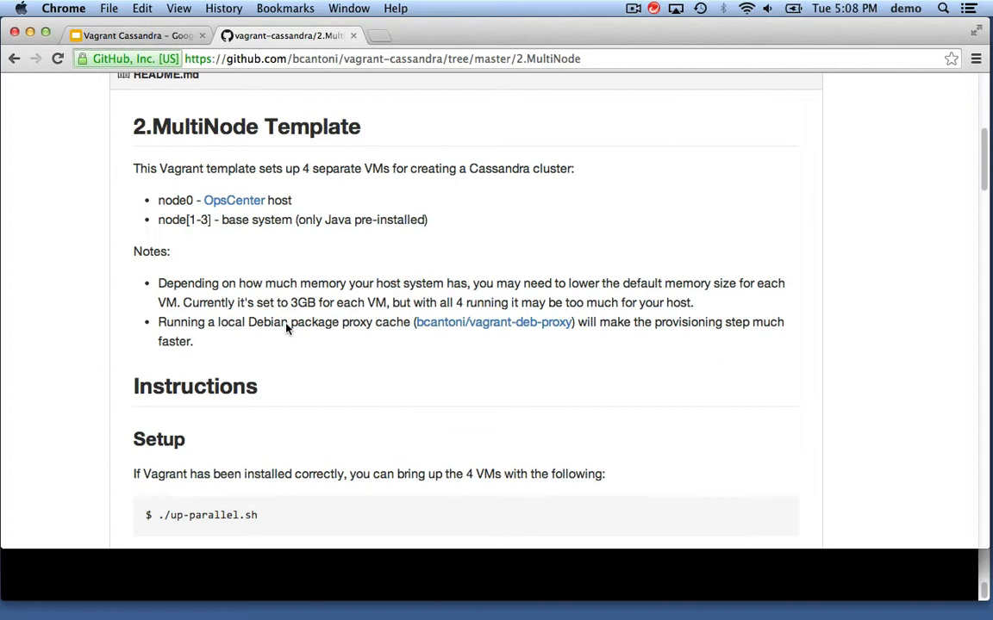
mouse_move(314, 192)
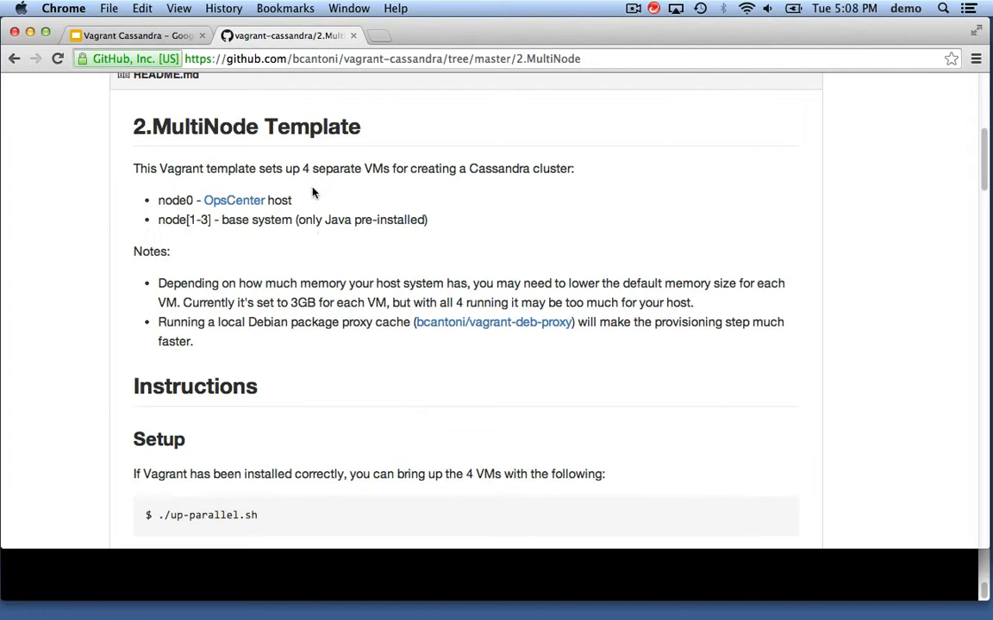
mouse_move(300, 222)
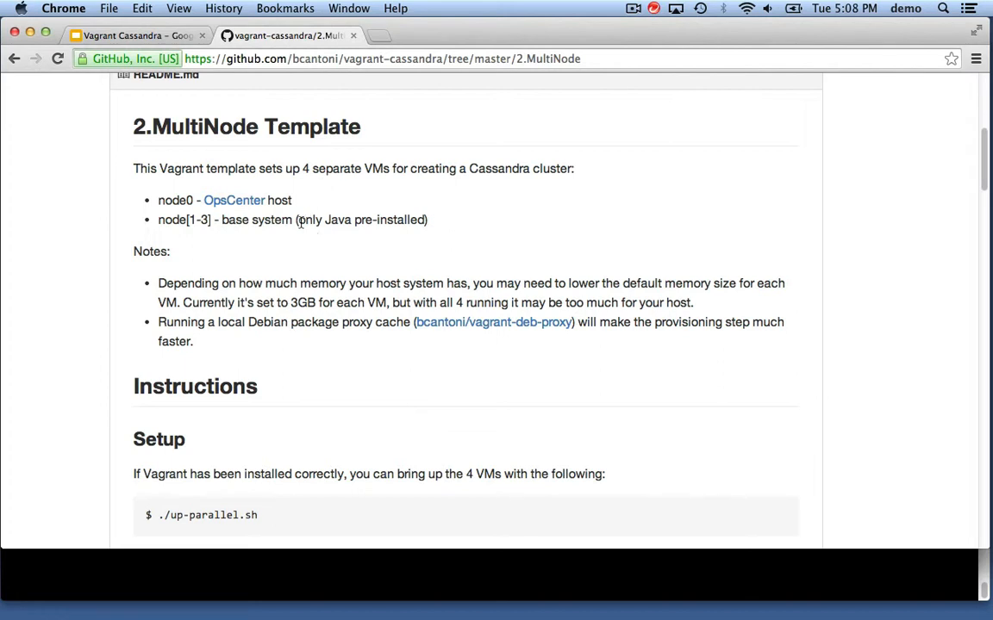
mouse_move(301, 245)
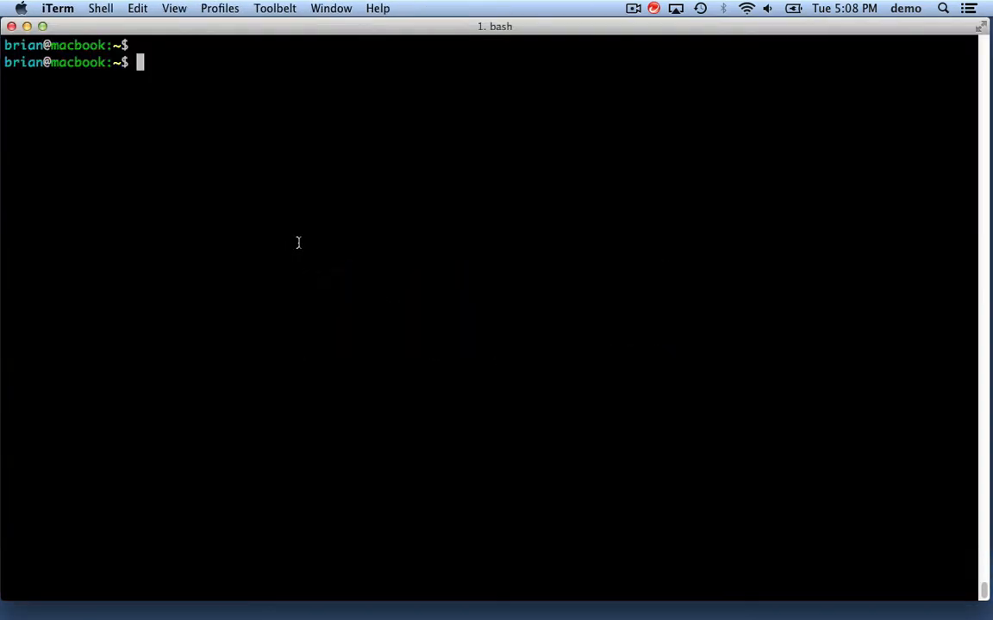
Show /etc/hosts node entries, then check vagrant --version (1.6.3) and VBoxManage --version
text(cat /et)
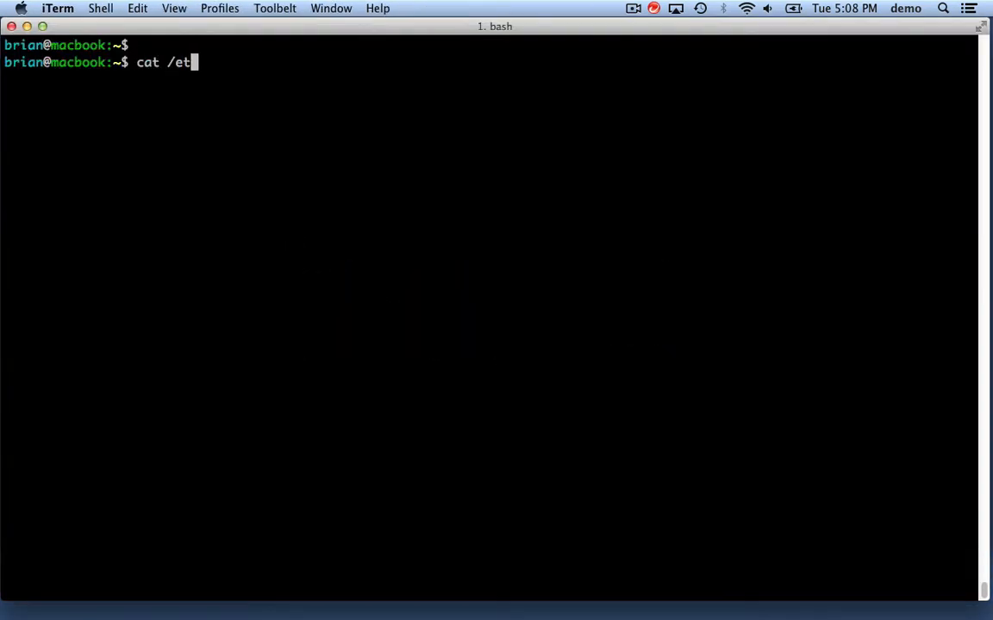
key(Return)
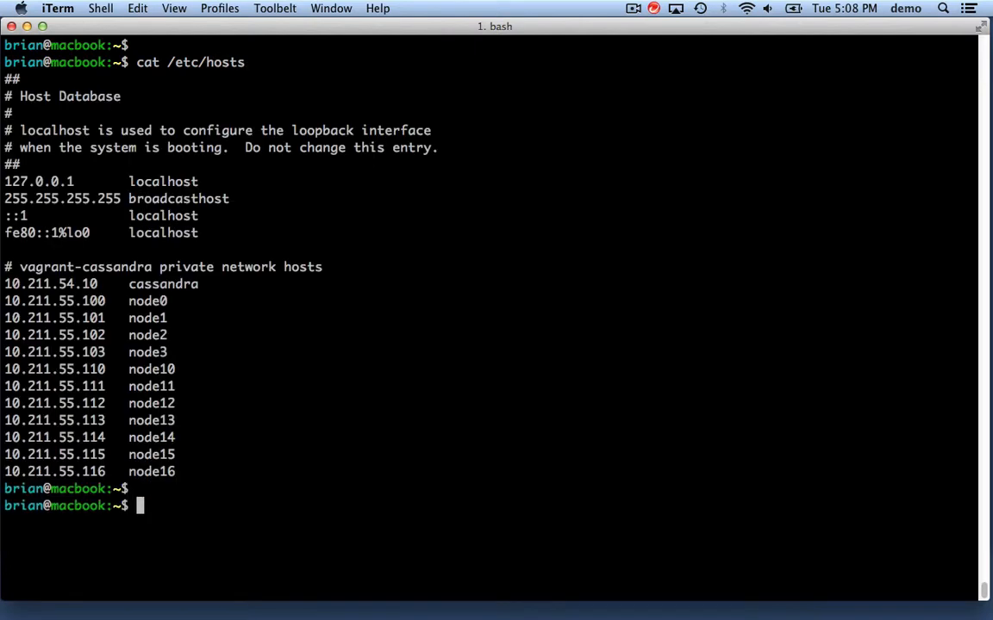
mouse_move(181, 300)
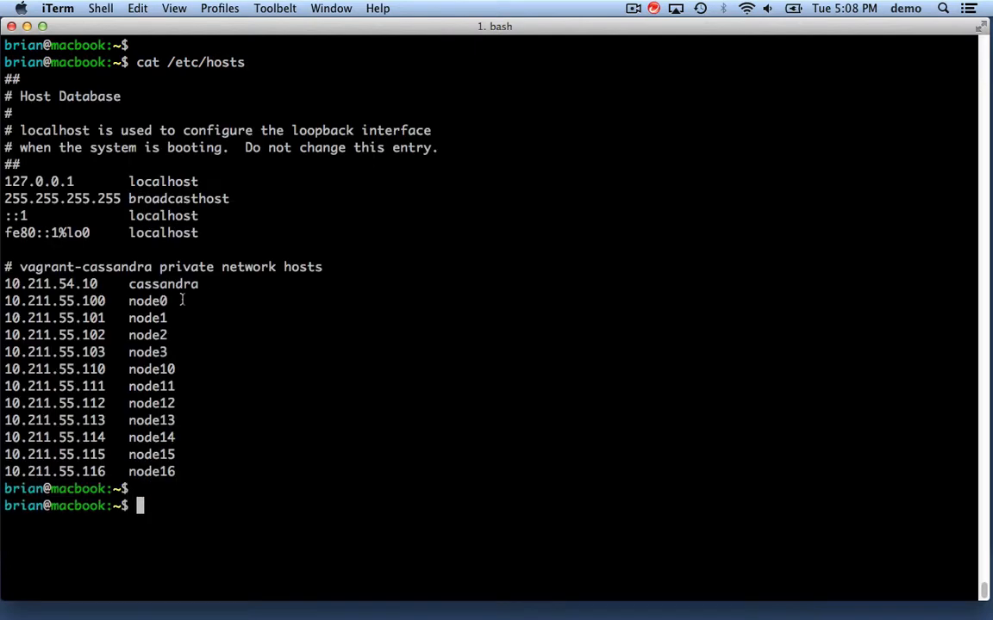
mouse_move(178, 348)
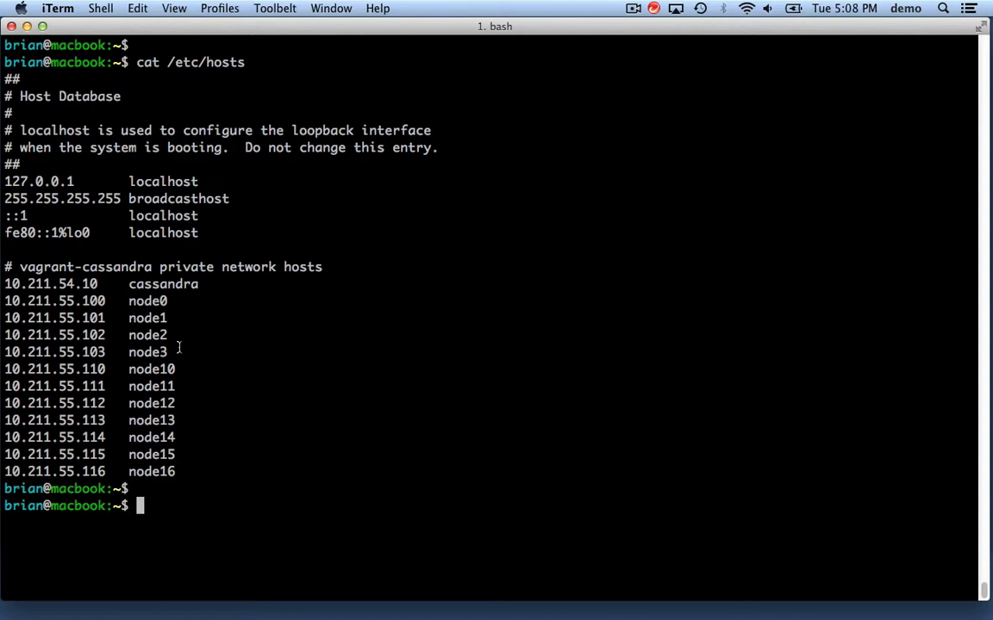
text(vagrant --version)
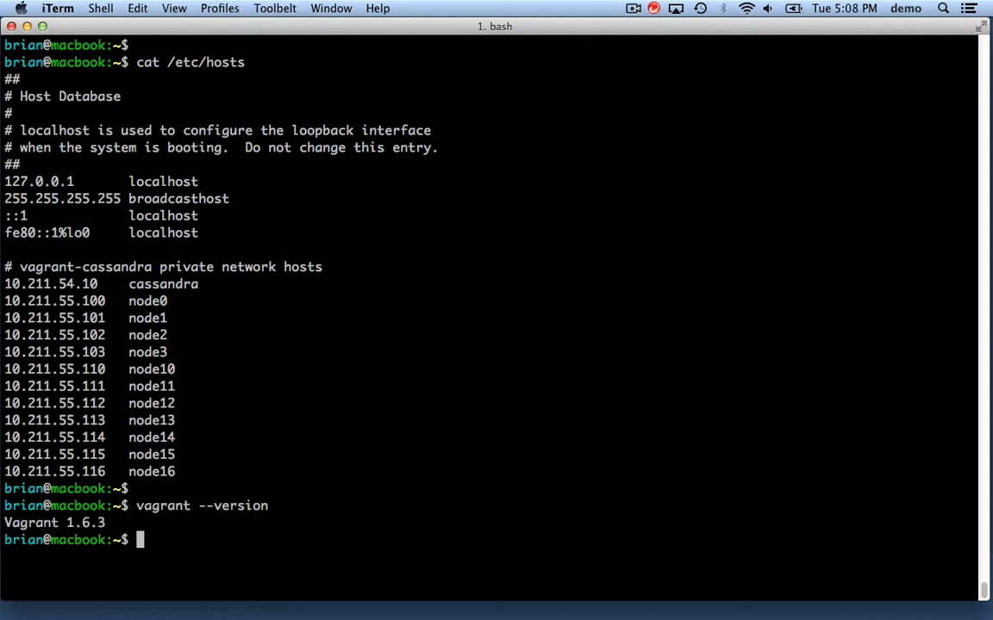
text(VBox)
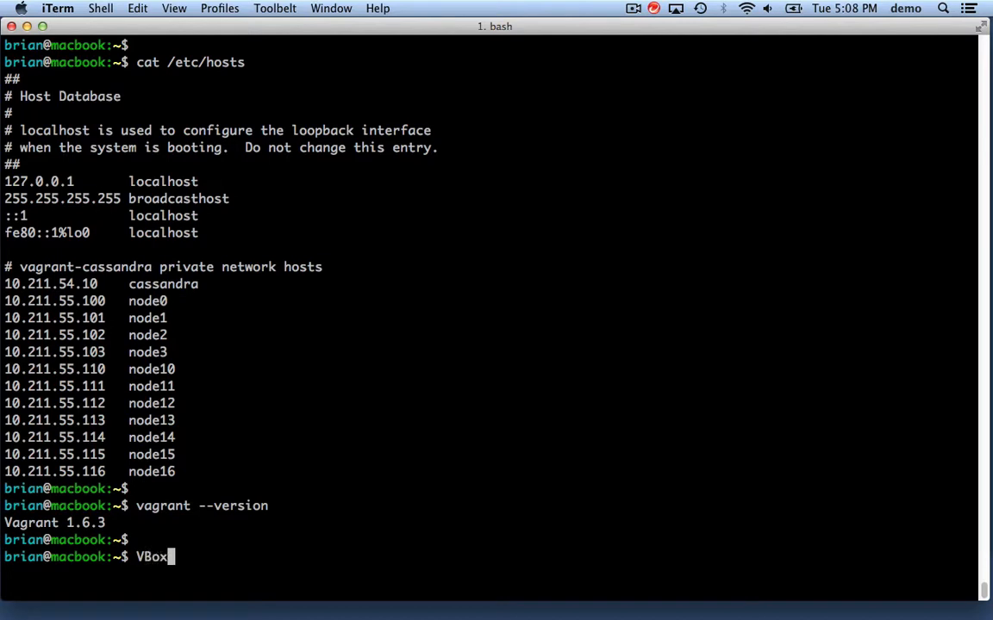
text(Manage --versio)
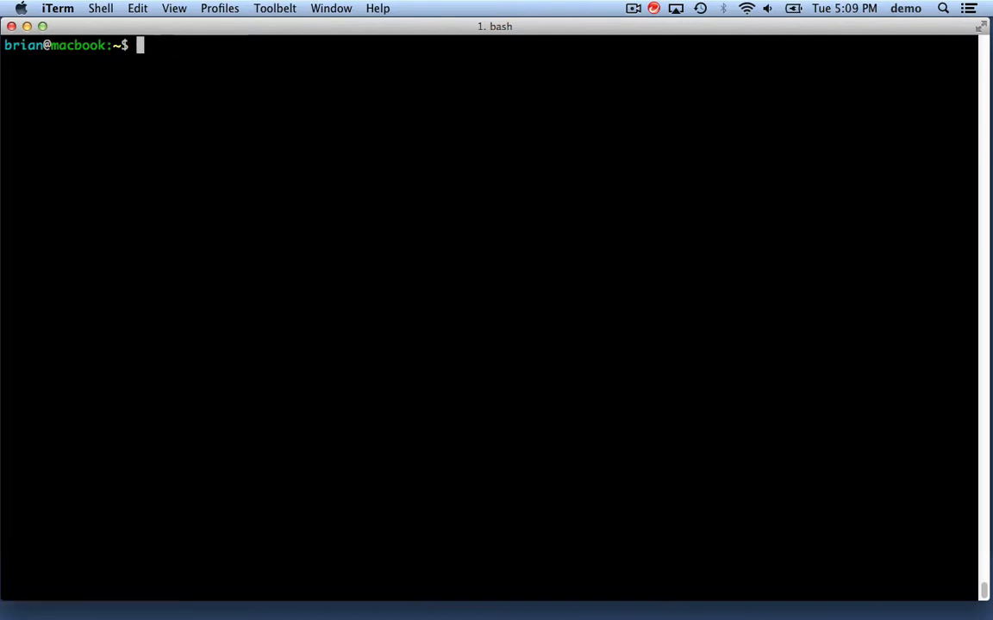
Clone bcantoni/vagrant-cassandra from GitHub and change into the vagrant-cassandra directory
text(git clone https://github.com/bcantoni/vagrant-cassandra.git)
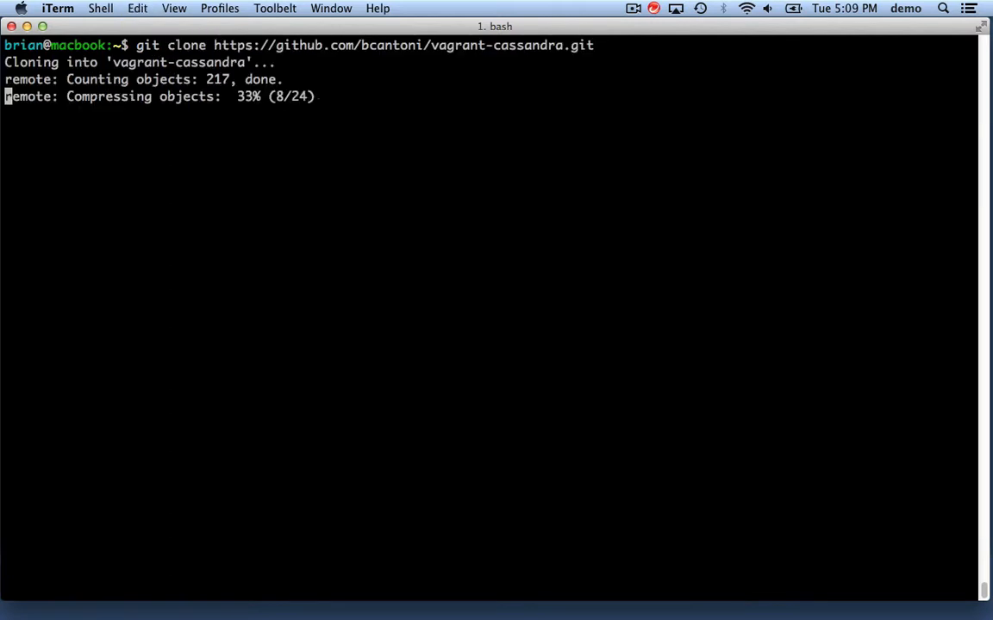
text(cd vagrant)
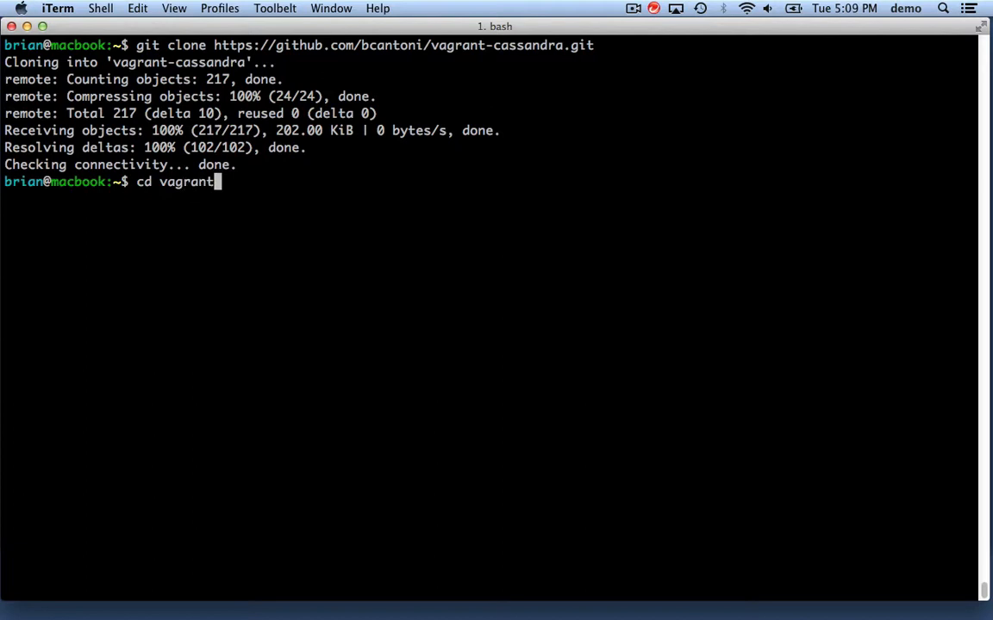
key(Return)
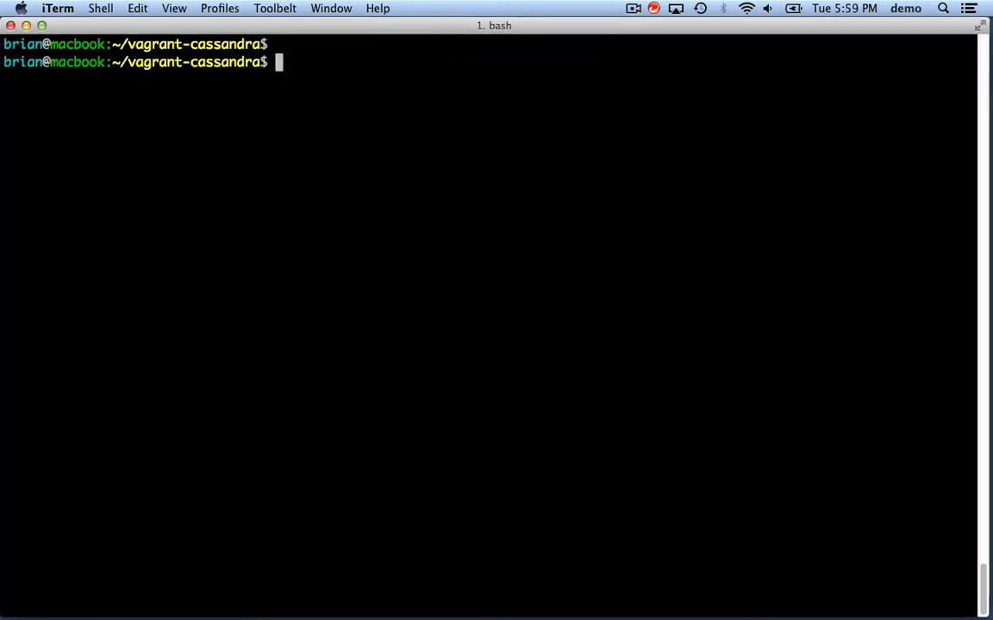
Enter 2.MultiNode and run time ./up-parallel.sh to boot the four node VMs
text(ls -l)
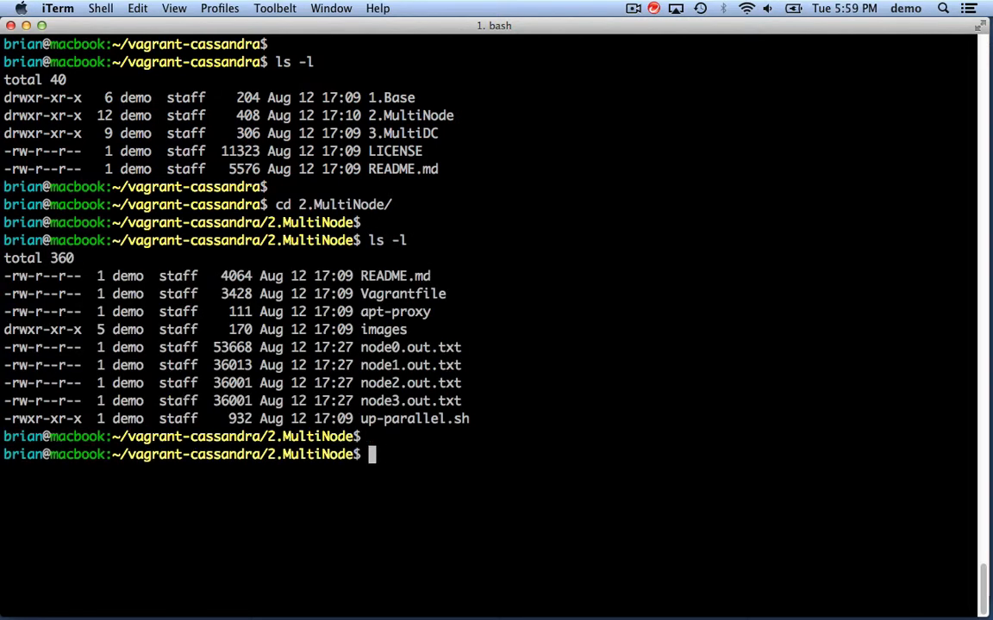
text(time ./u)
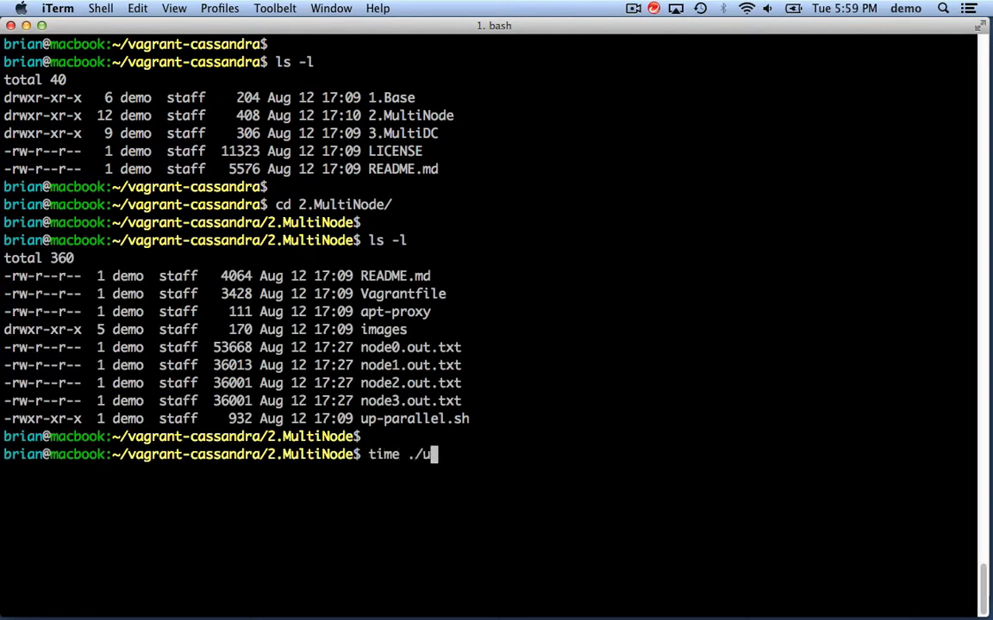
key(Return)
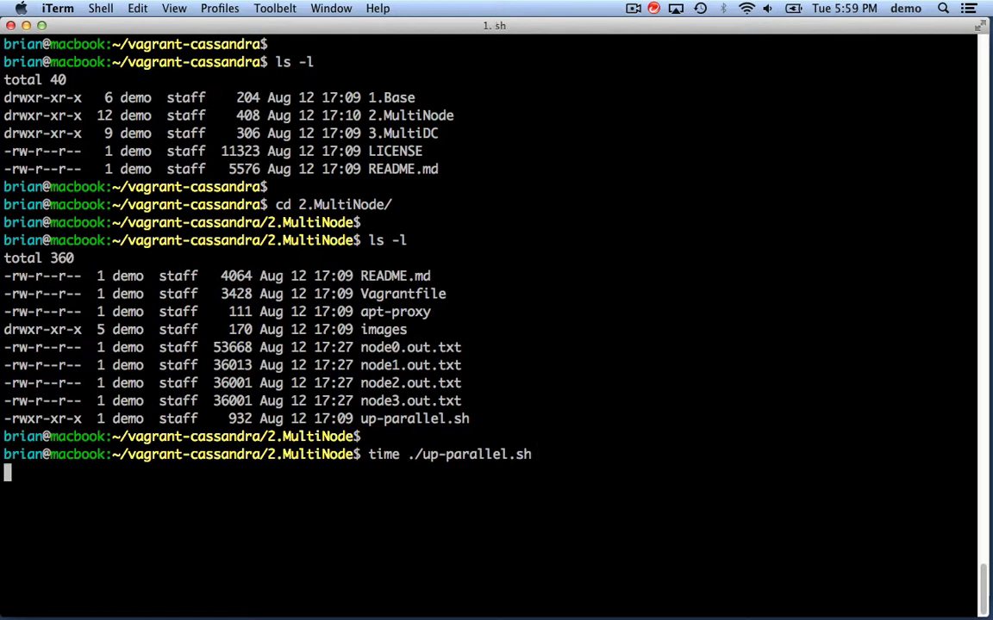
key(Return)
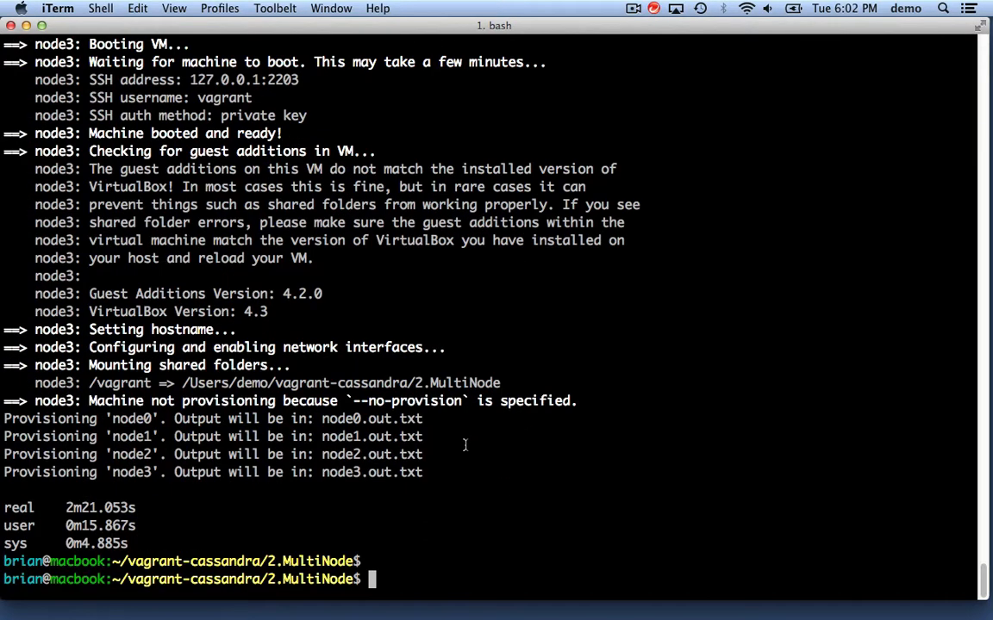
Clear the screen, vagrant ssh into node0, and run sudo service opscenter start
text(cle)
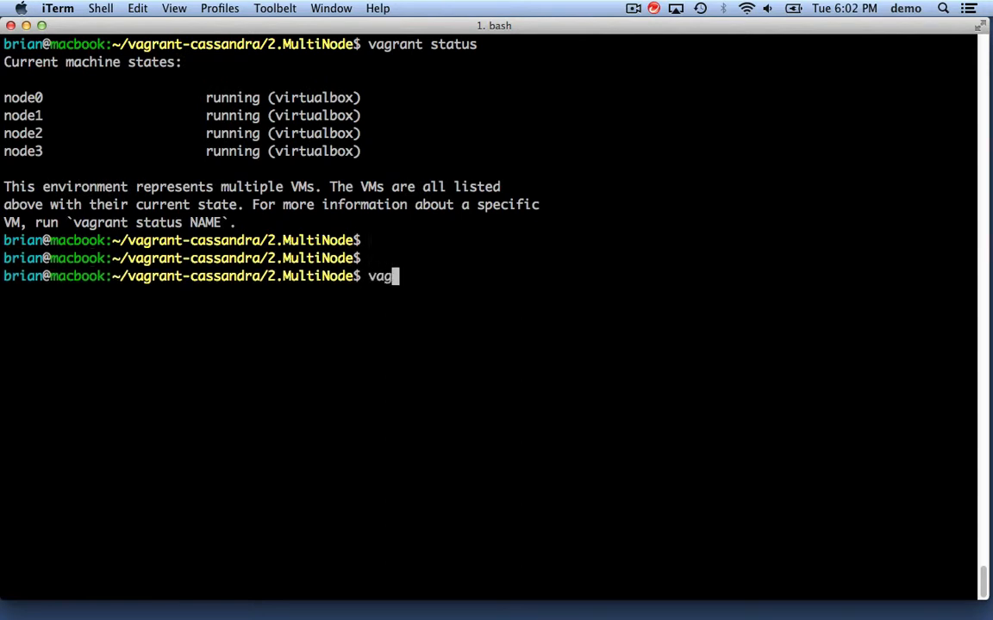
text(rant ssh node0)
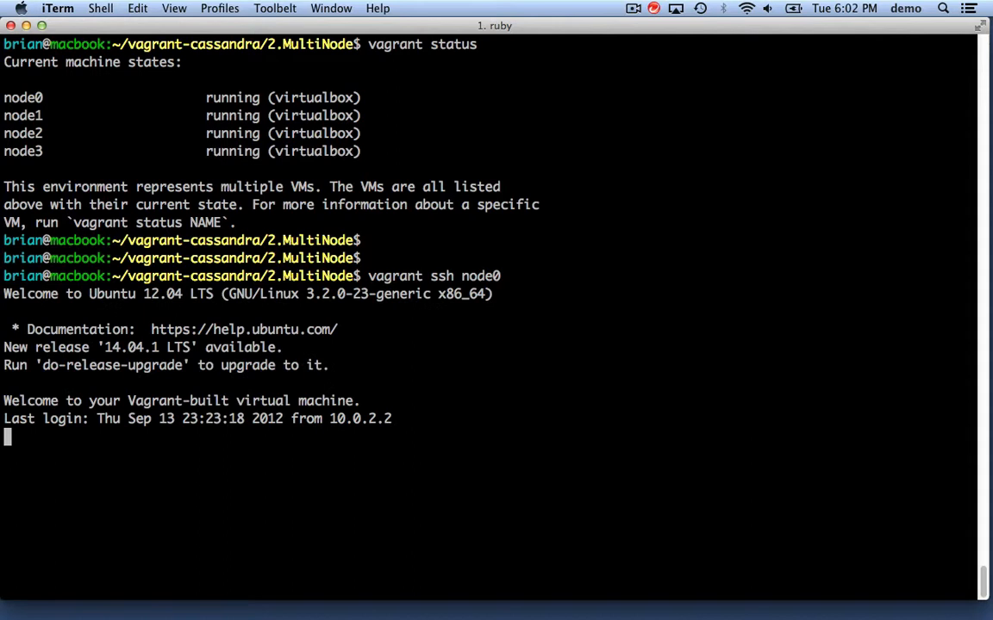
text(sudo se)
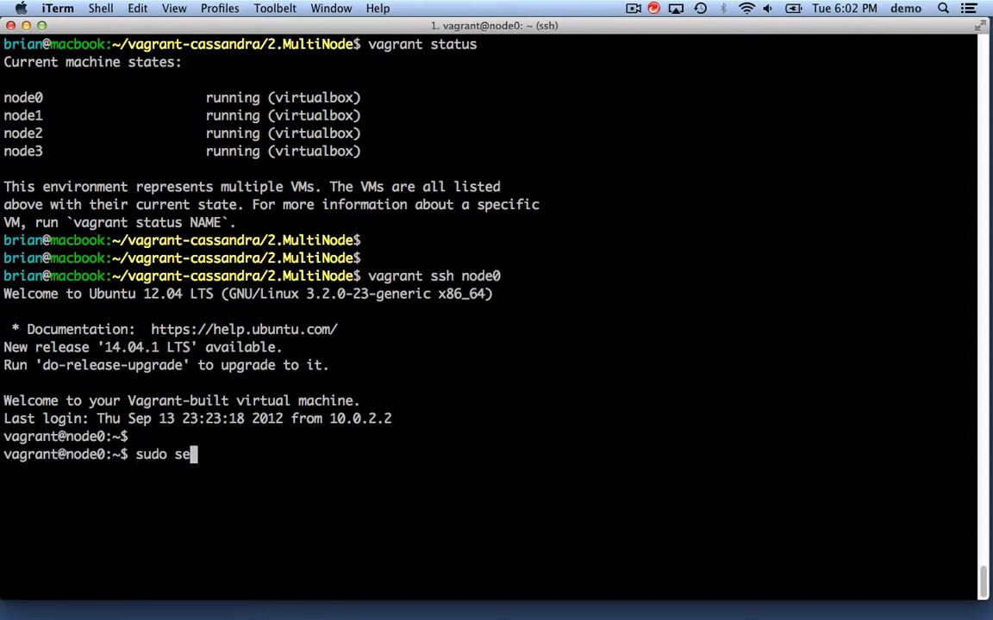
text(rvice opscente)
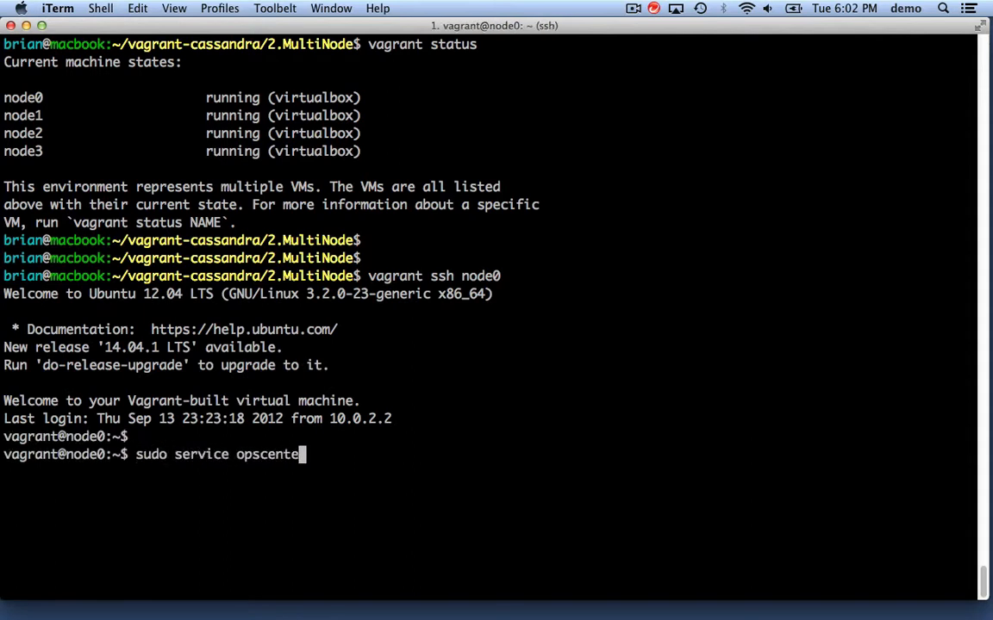
key(Return)
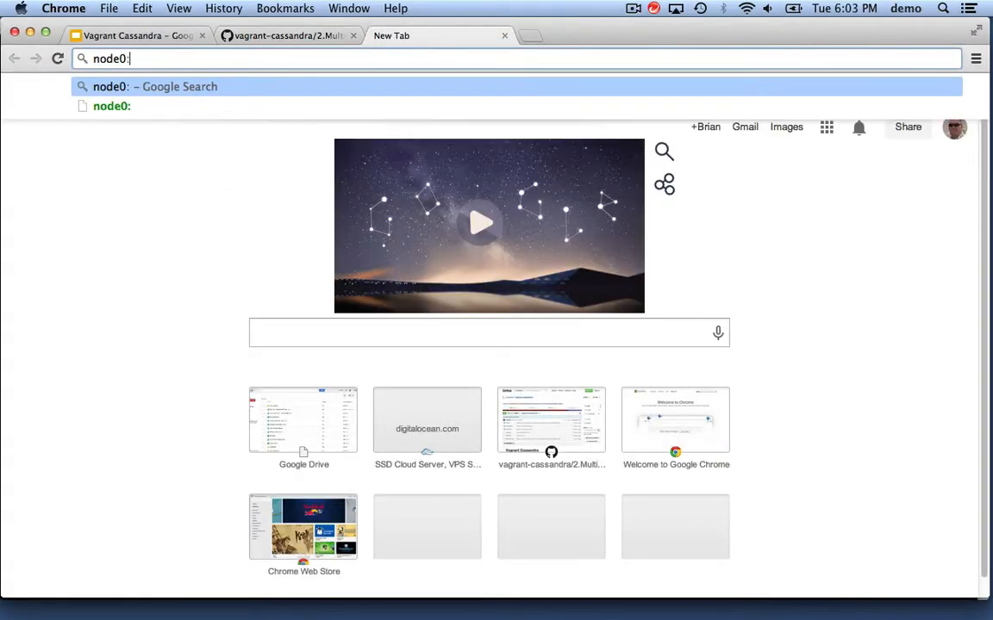
text(8888/opscenter/index.html)
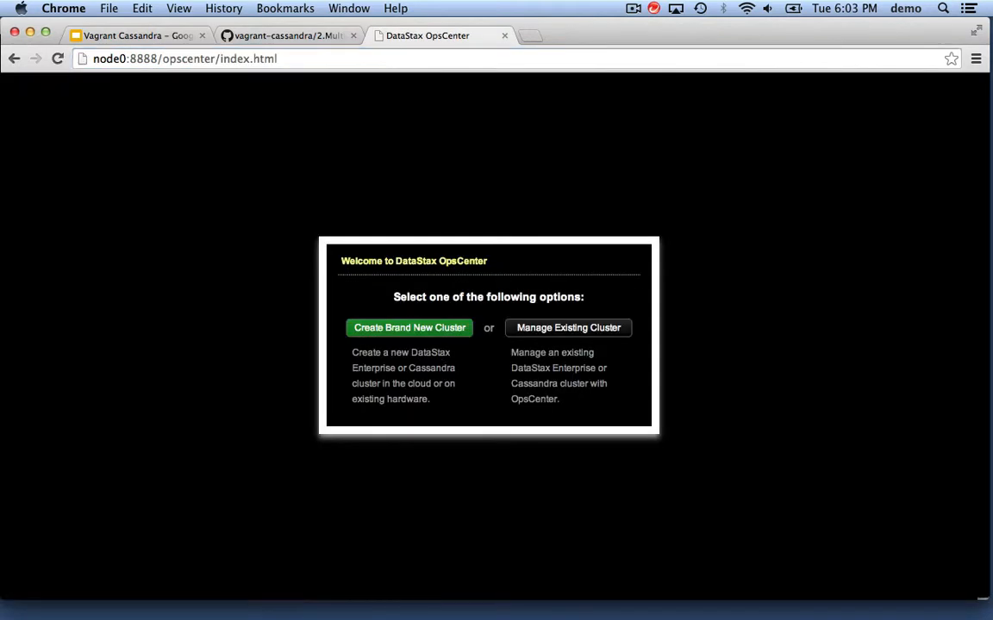
mouse_move(472, 317)
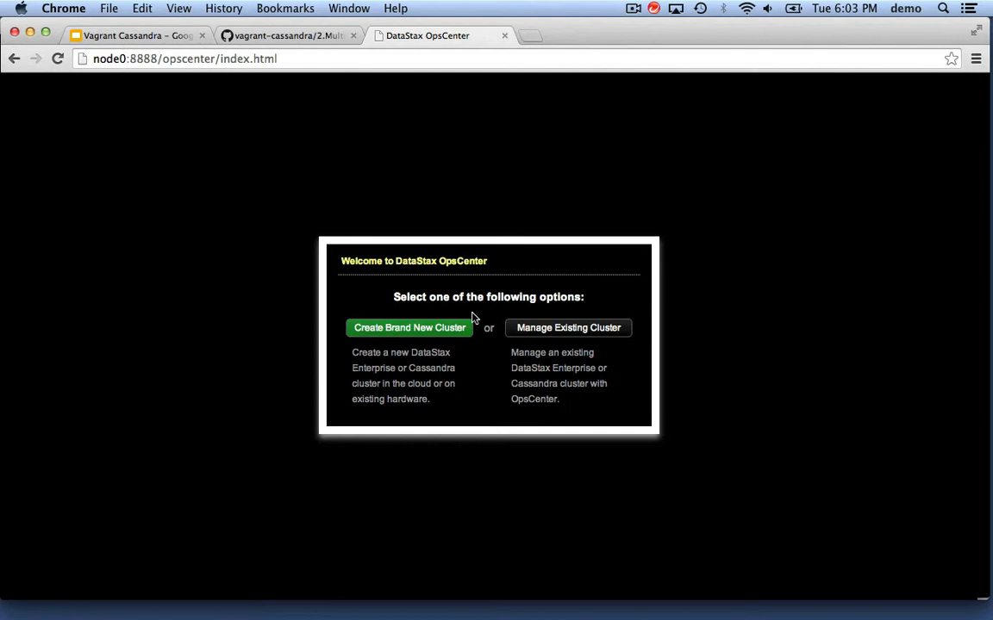
click(408, 327)
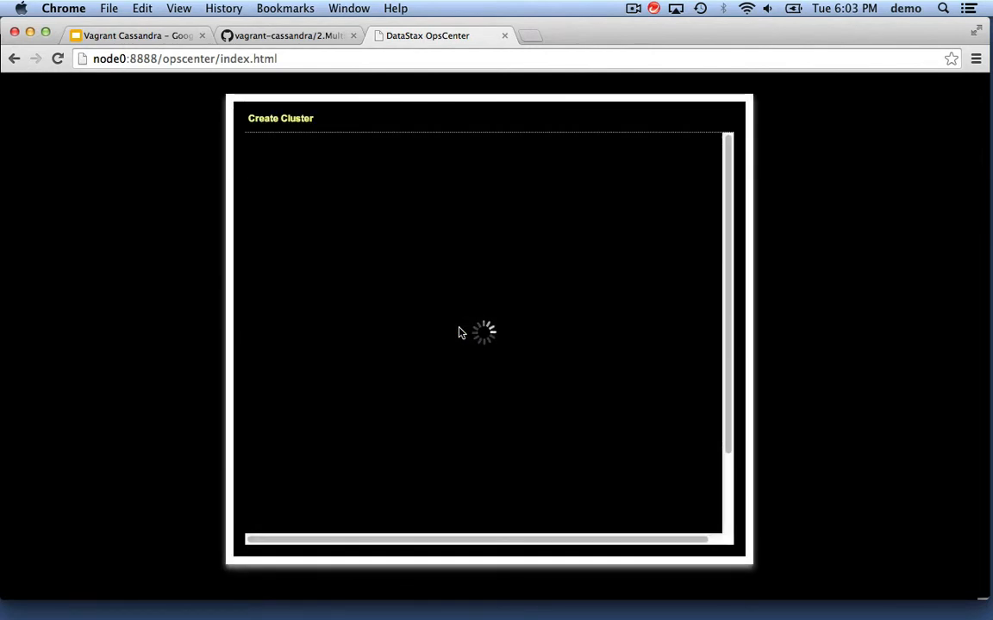
mouse_move(423, 313)
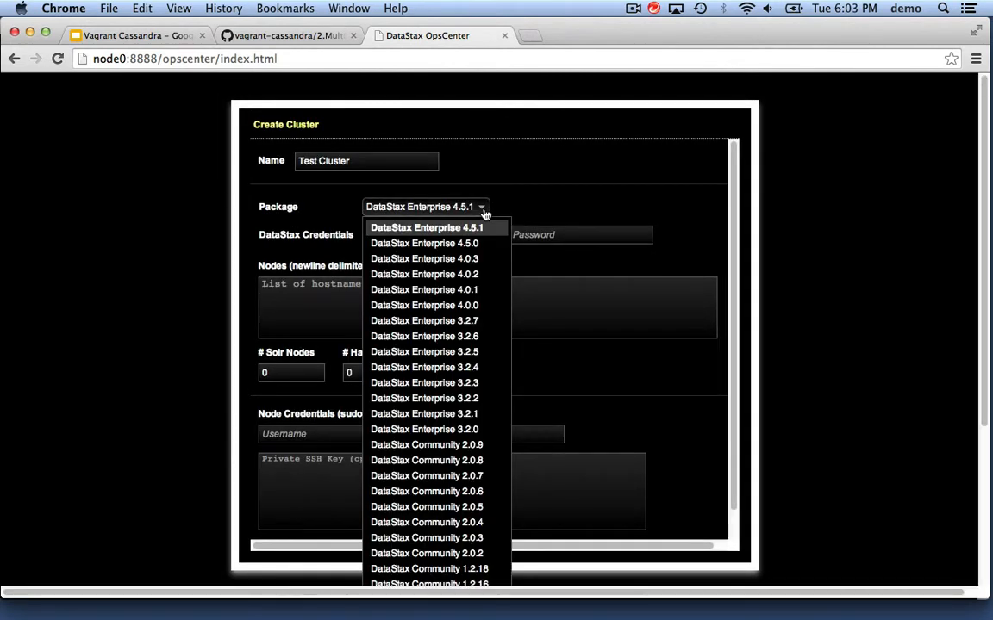
click(426, 445)
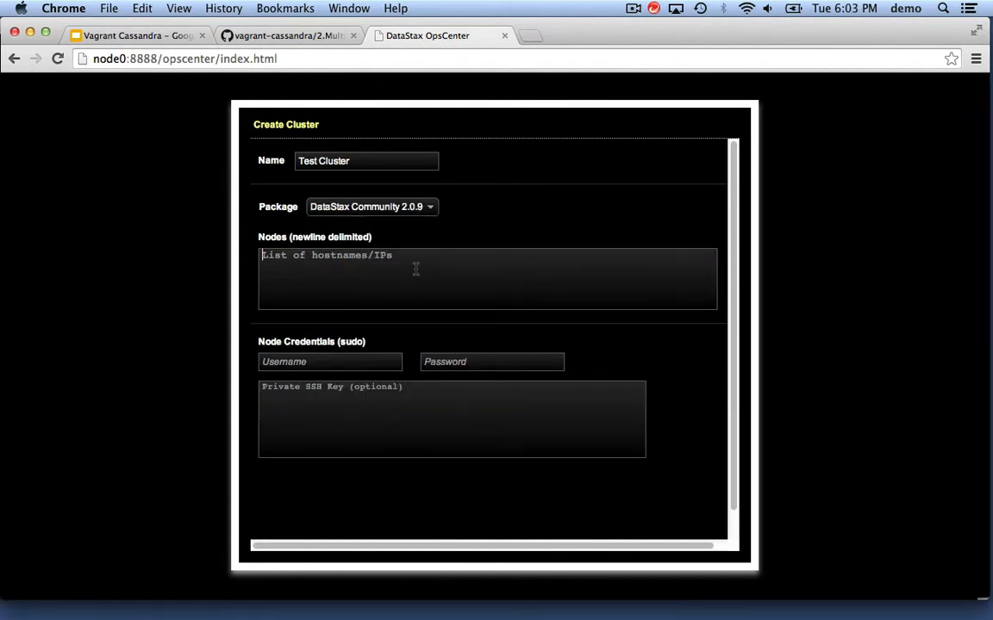
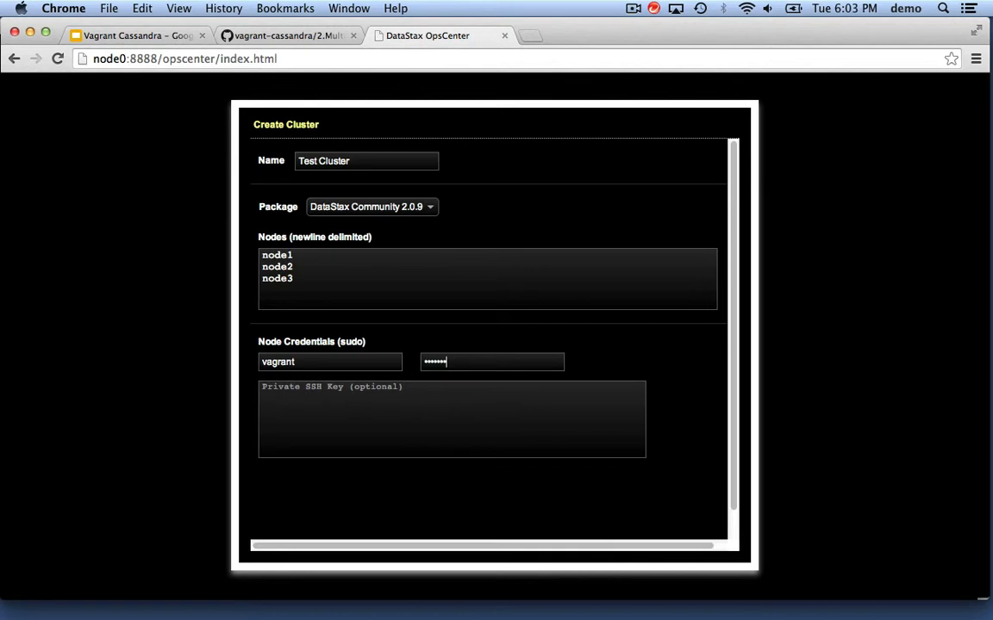
scroll(down, 3)
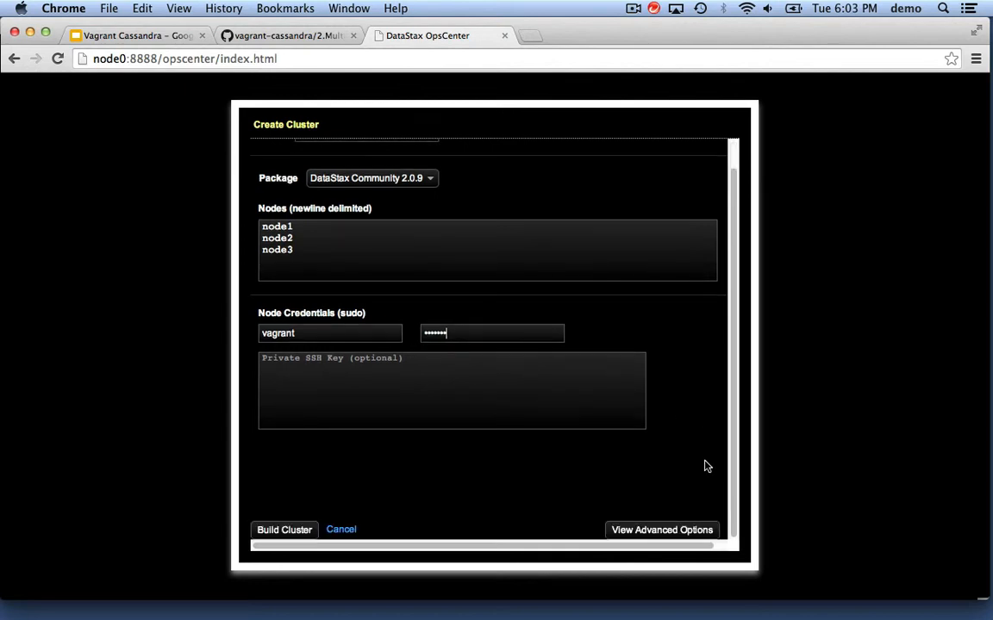
Build the cluster and accept the SSH fingerprints for node1, node2 and node3
click(283, 529)
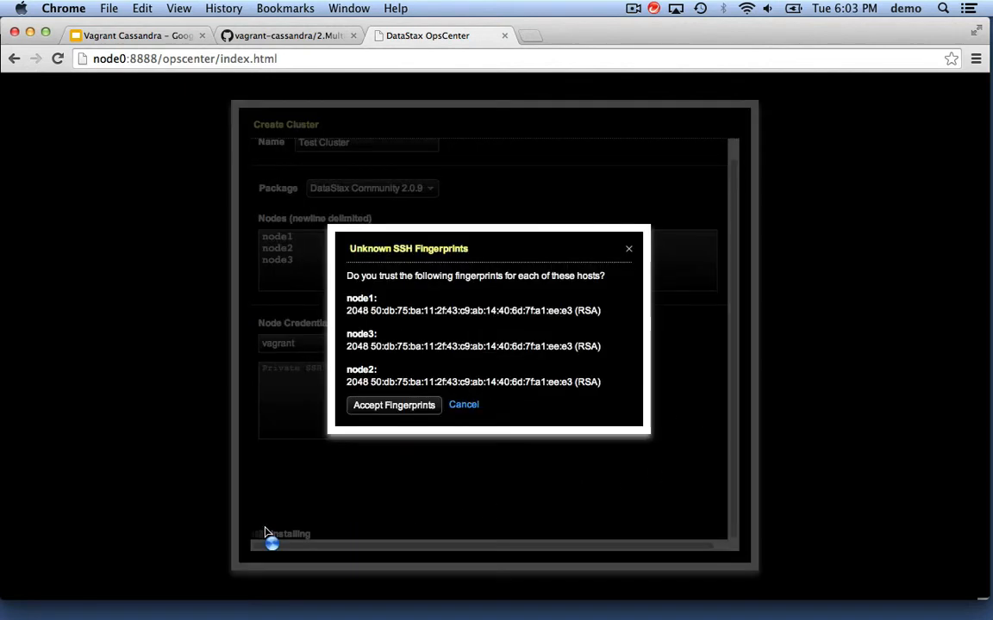
click(394, 405)
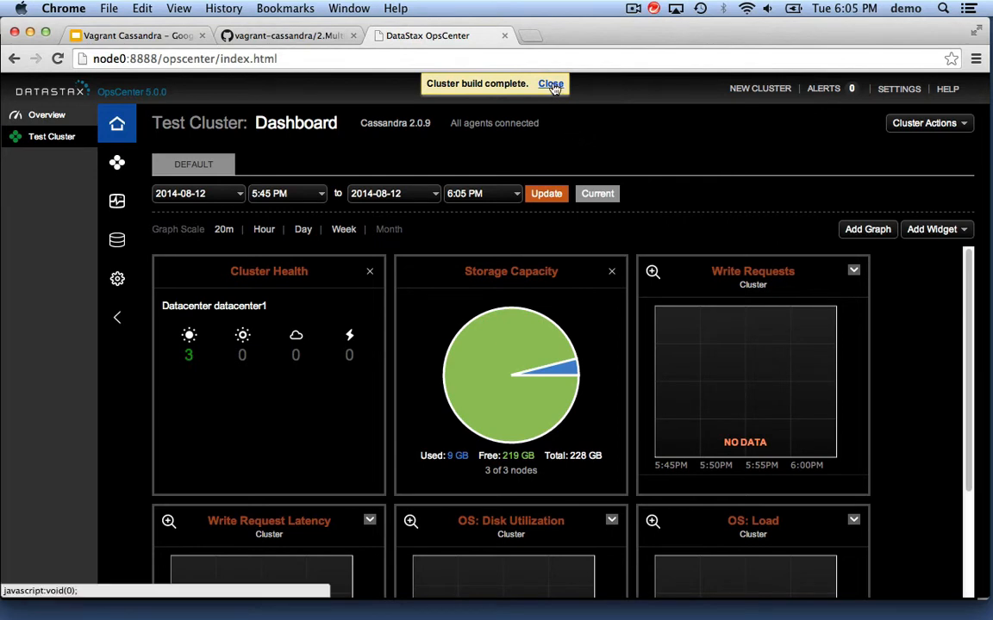
Close the build notice and view Test Cluster's three nodes in list and ring views
click(550, 84)
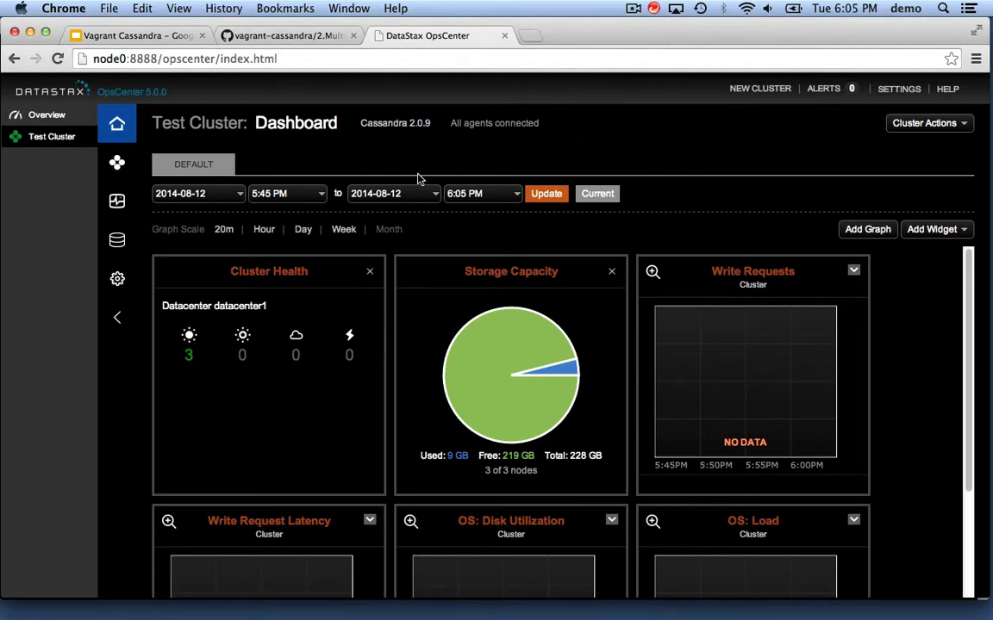
scroll(down, 3)
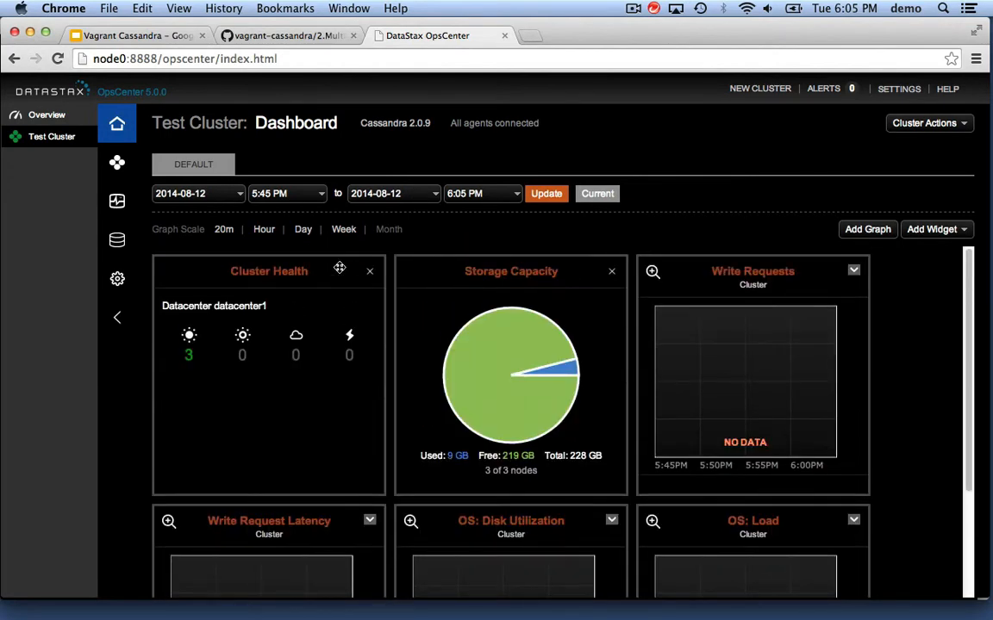
click(117, 163)
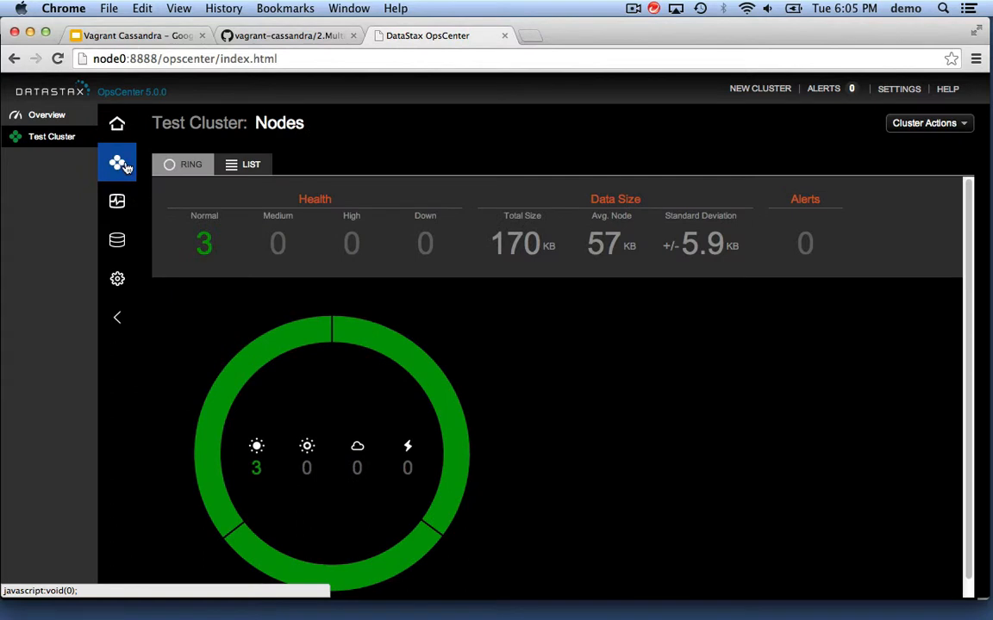
mouse_move(408, 345)
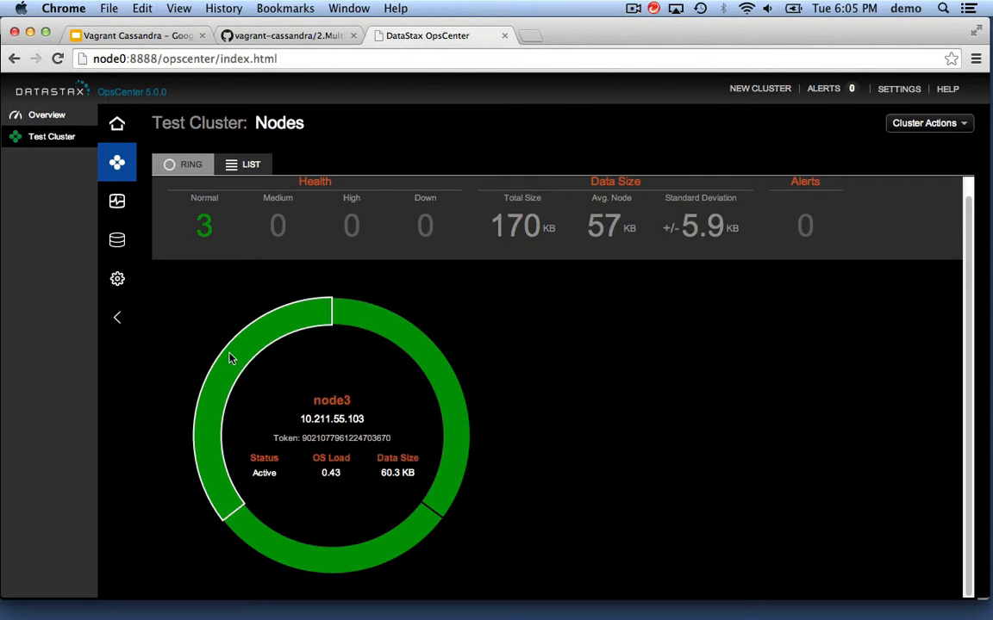
click(251, 165)
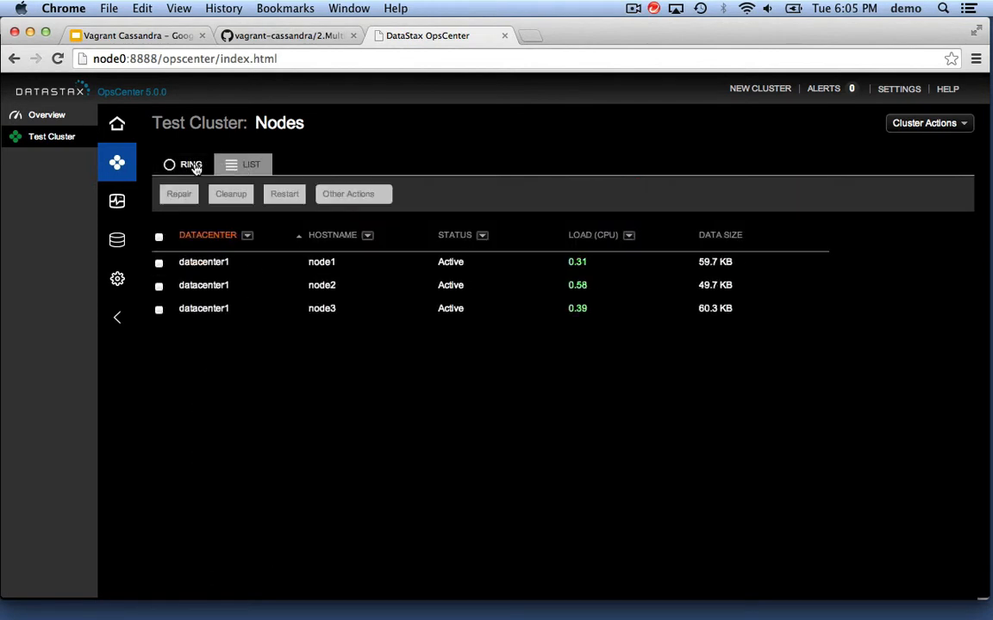
click(191, 164)
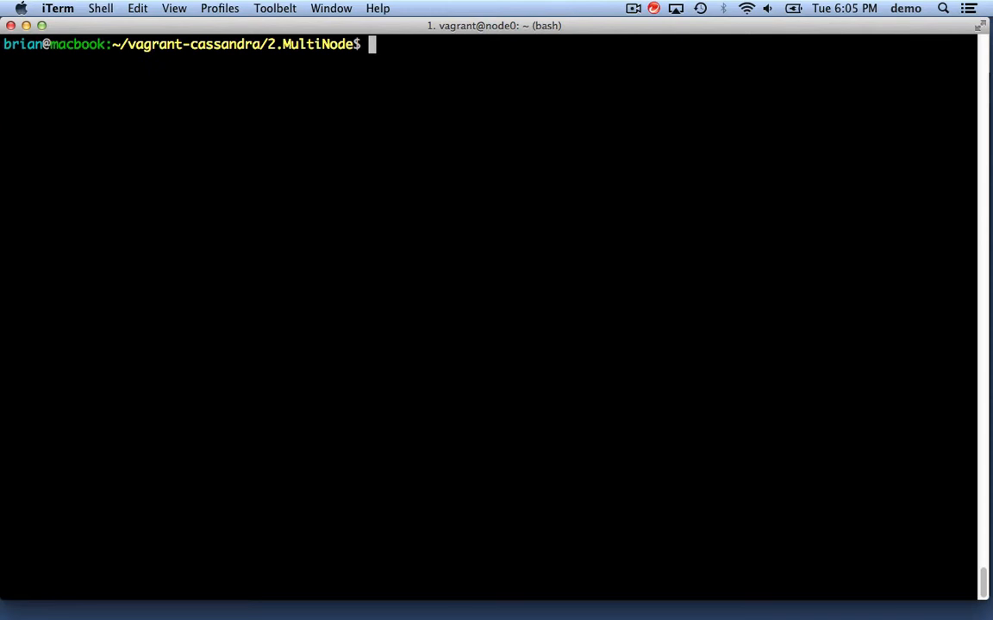
Log into the node1 VM with vagrant ssh node1
text(va)
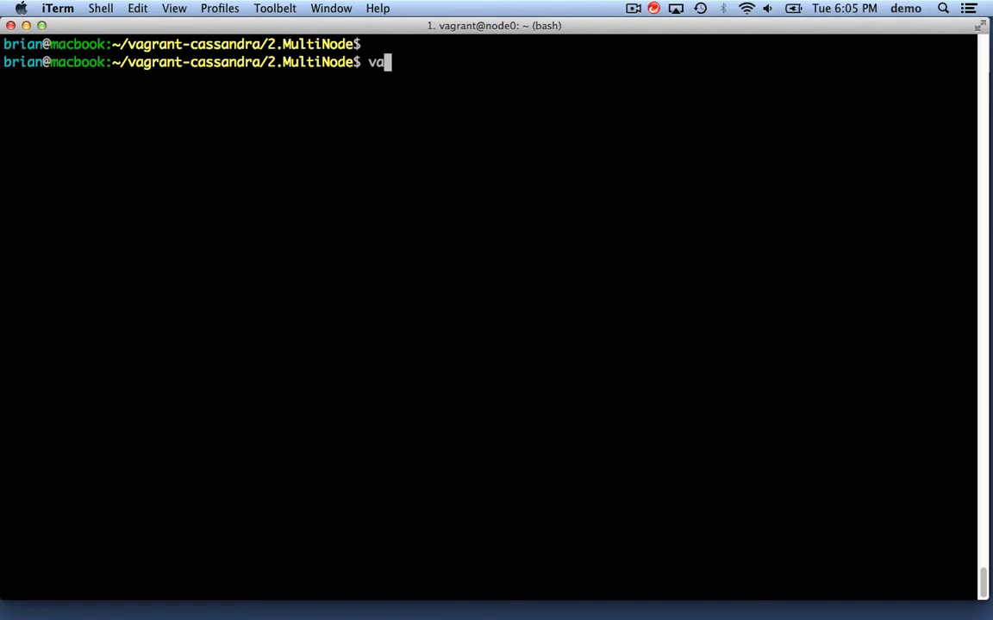
text(grant ssh node1)
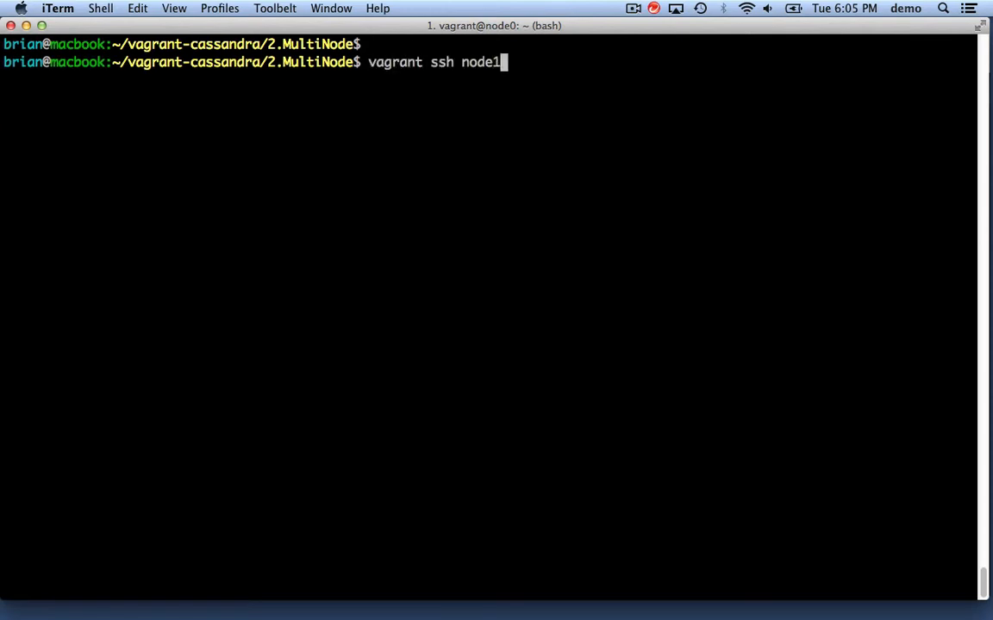
key(Return)
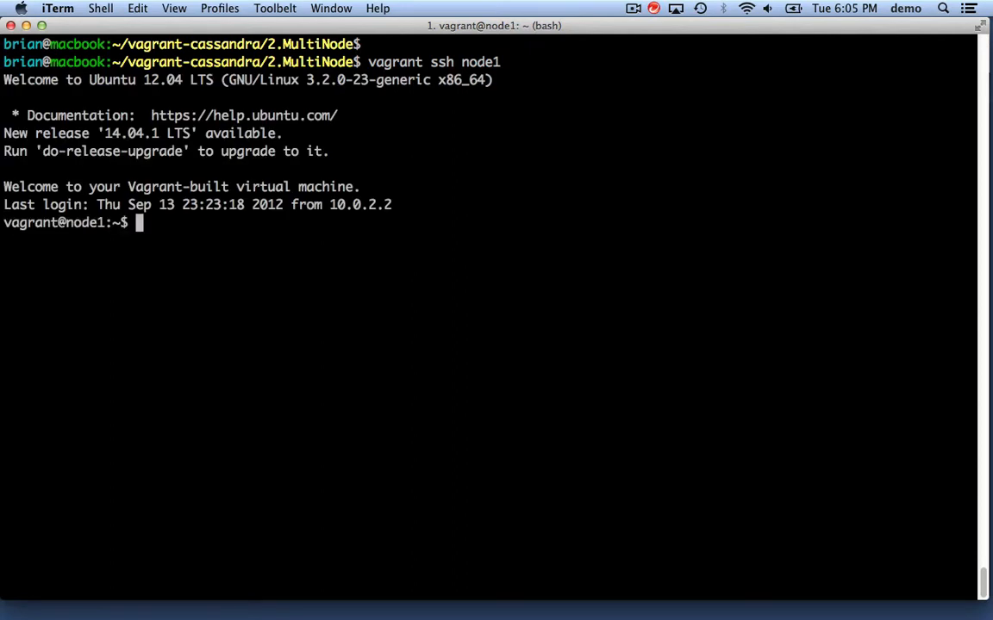
Start a cassandra-stress load with -n 300… on node1, then switch browser tabs
text(cassandra-stress -d node1)
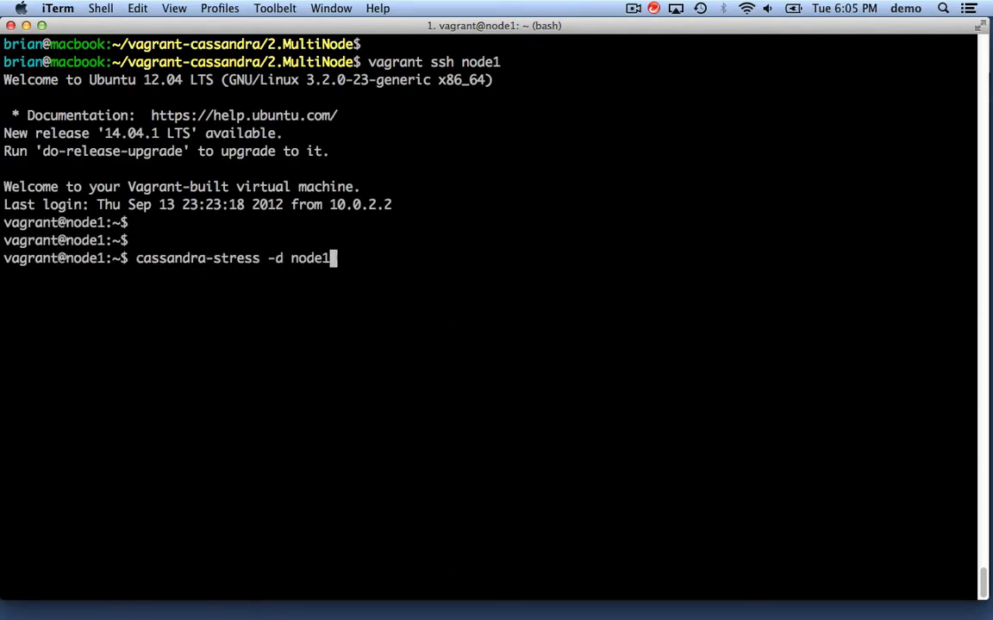
text(-n 300)
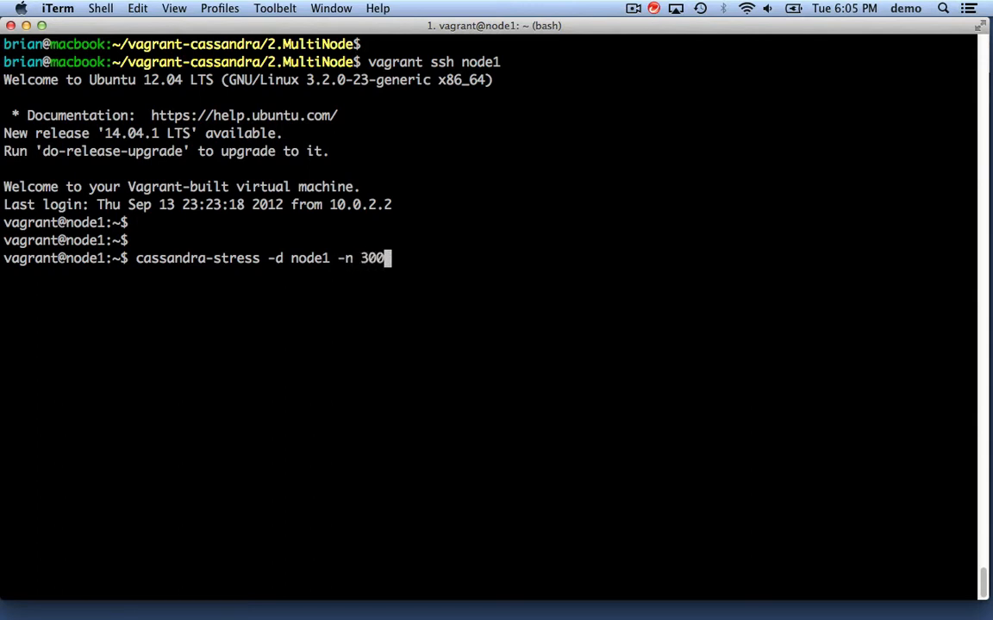
key(Return)
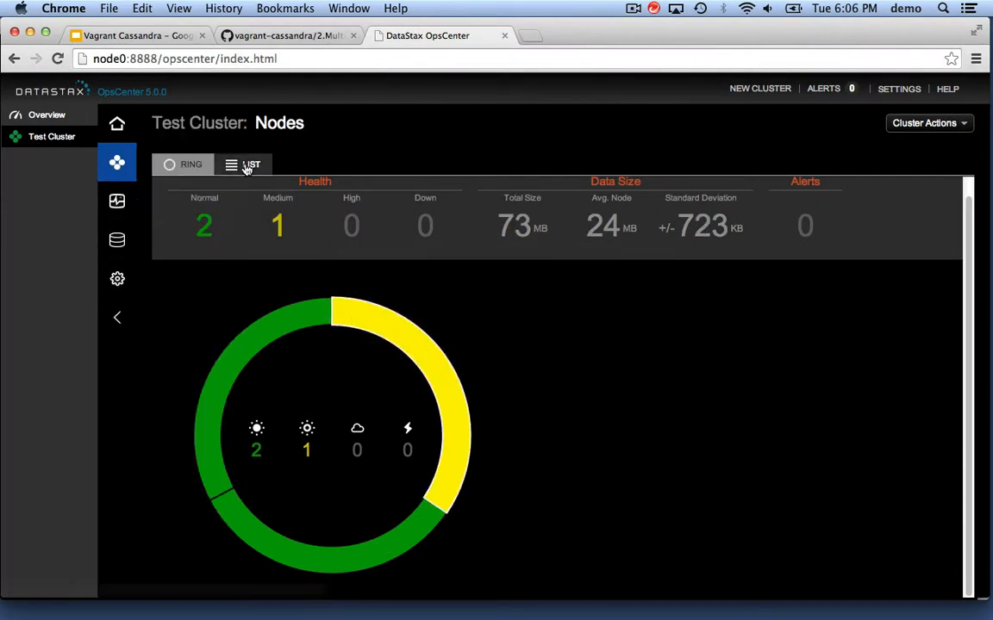
click(138, 35)
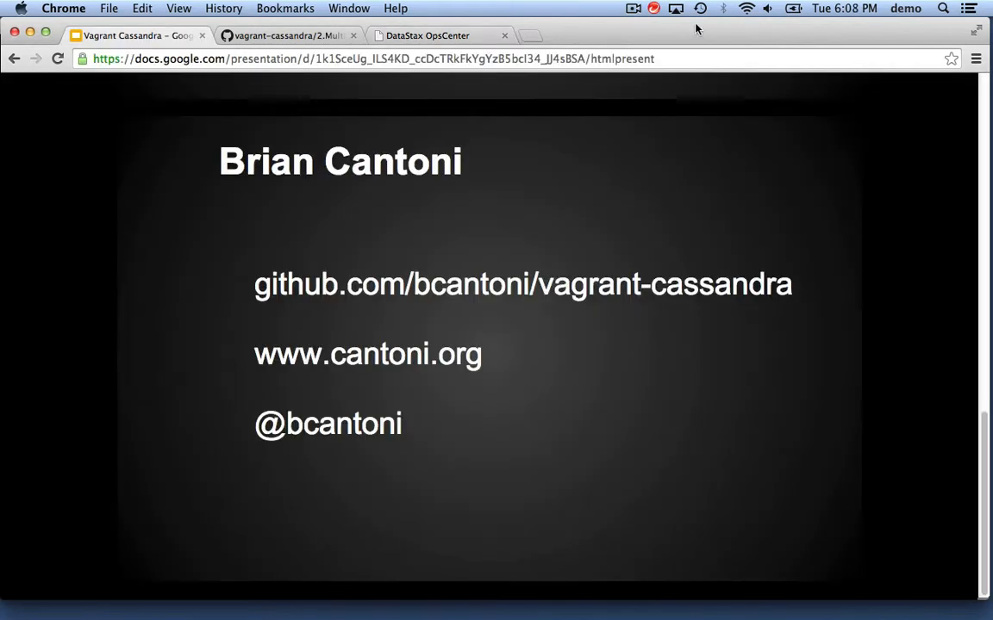